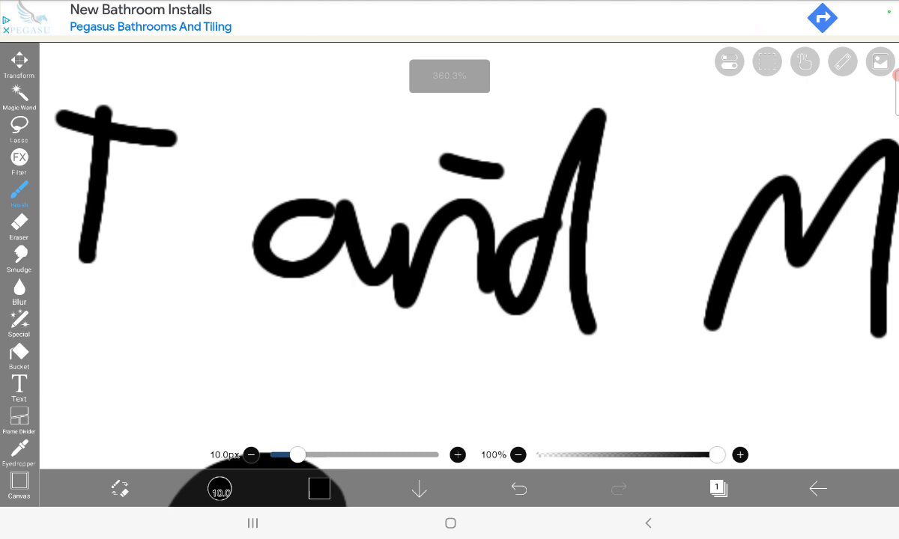
Step: Hand-letter 'T and M' across the canvas in thick black brush strokes
left_click(864, 75)
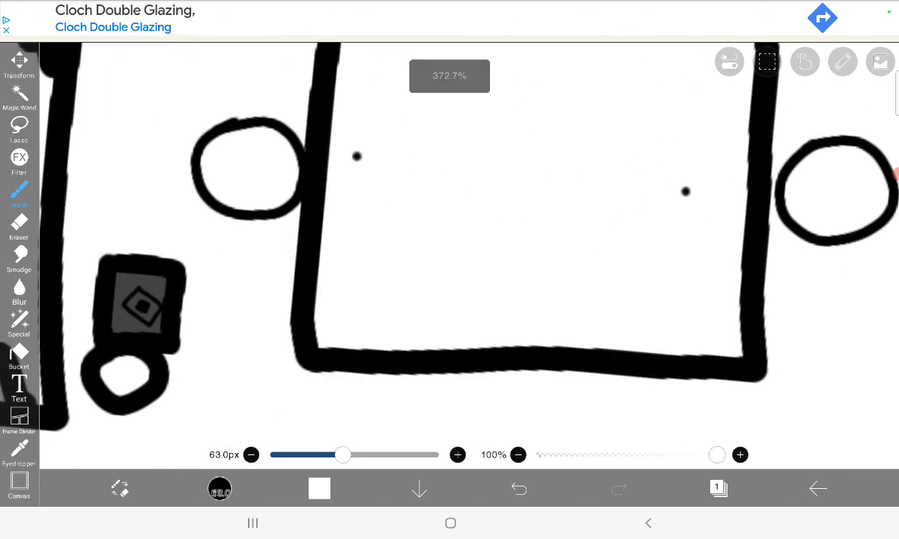
Step: Shrink the brush size to about 12.9 px for thin black strokes
left_click_drag(342, 454, 302, 455)
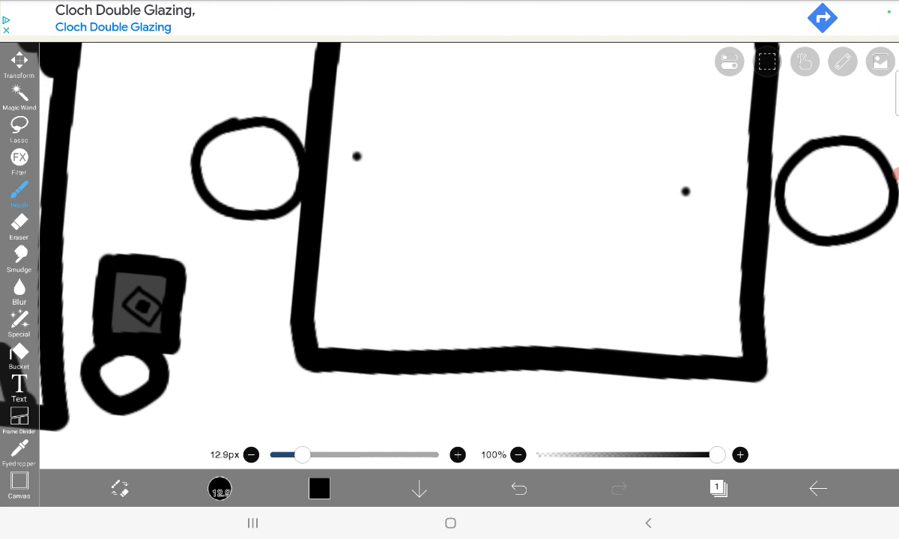